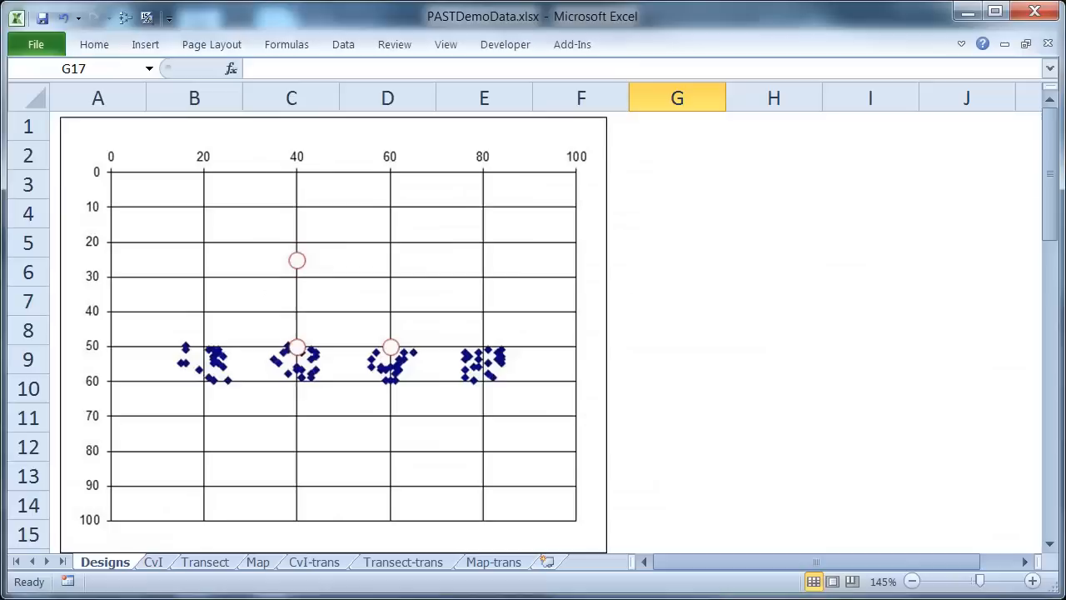
pyautogui.moveTo(726, 360)
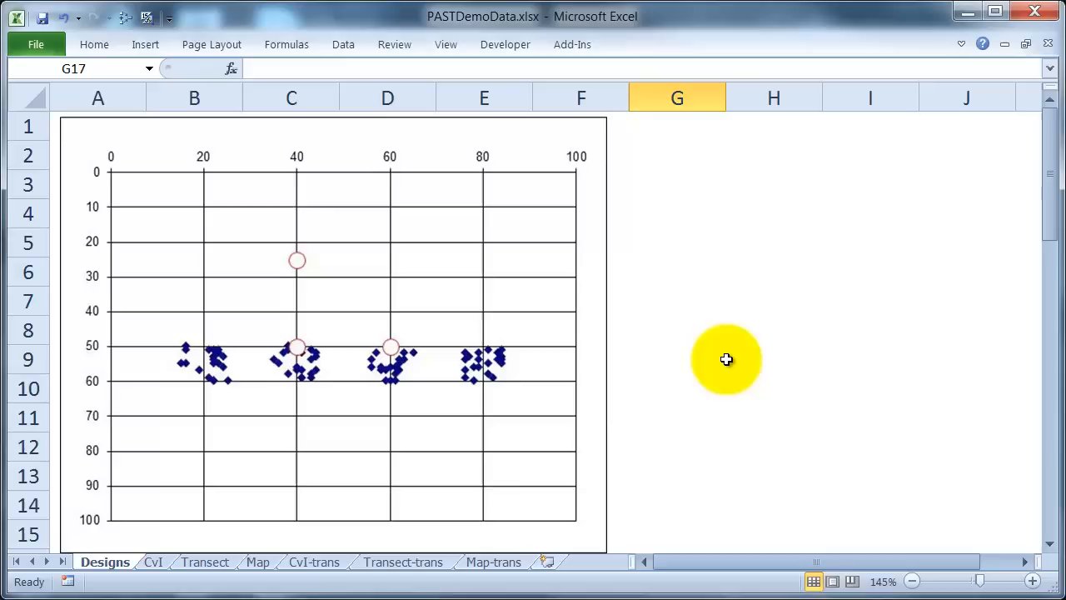
pyautogui.moveTo(393, 370)
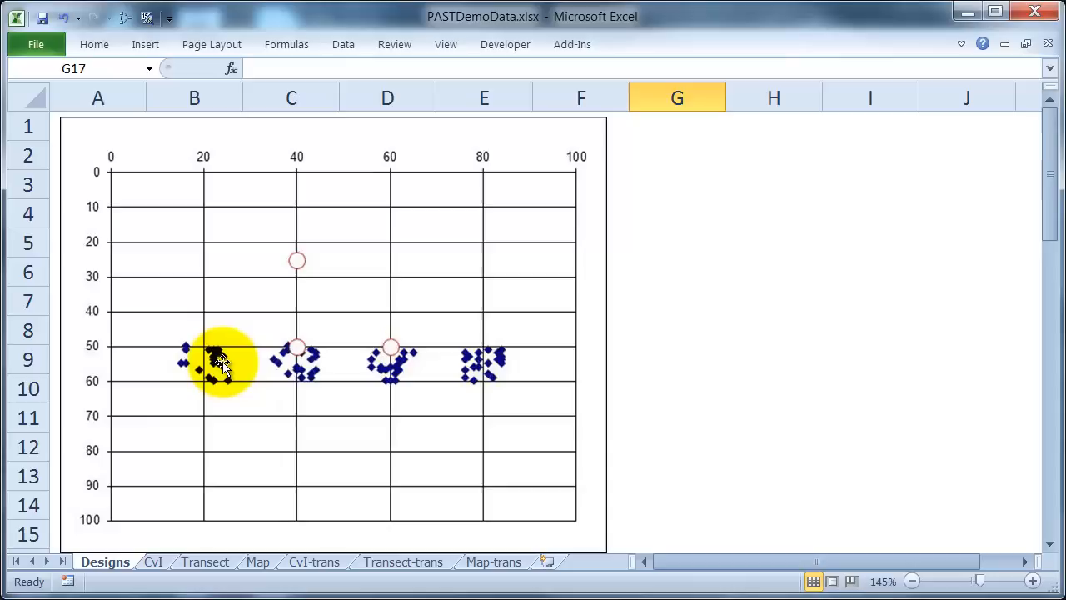
# Switch to the CvI worksheet holding the sample data table
pyautogui.click(153, 561)
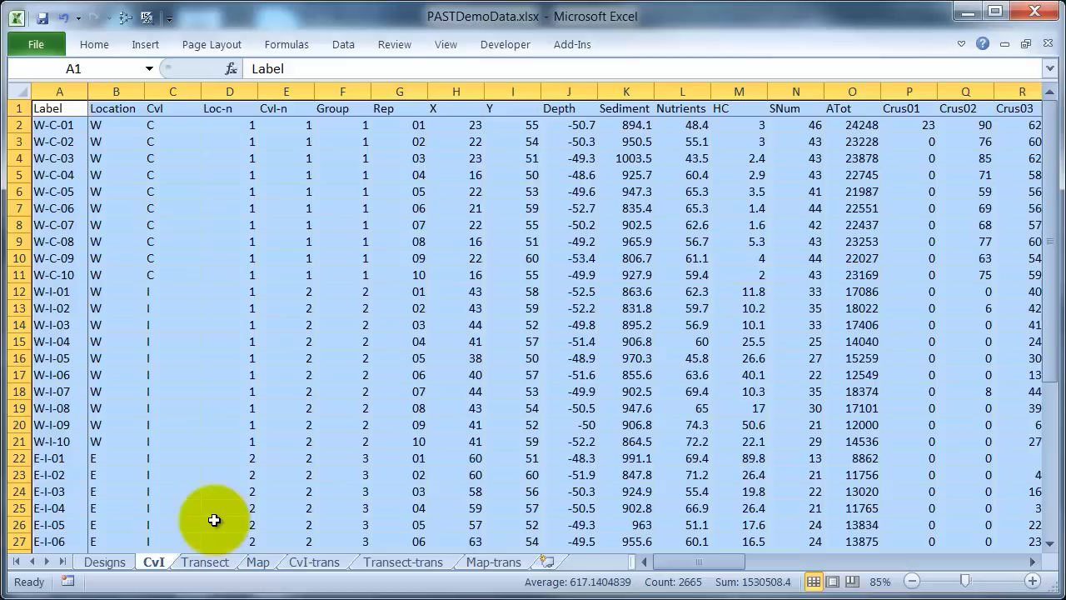
pyautogui.hscroll(3)
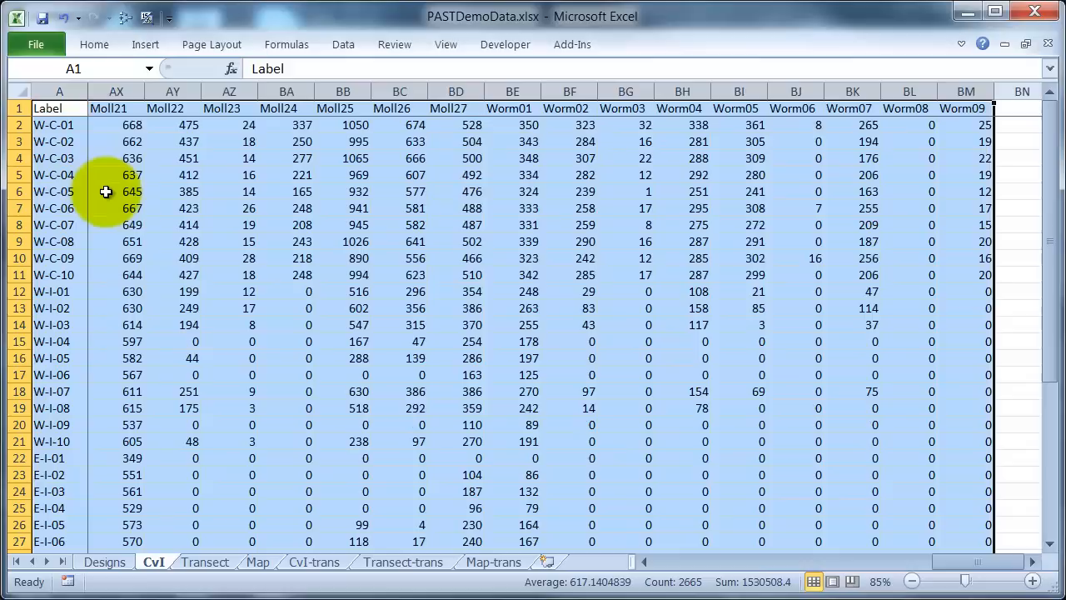
pyautogui.press('ctrl+c')
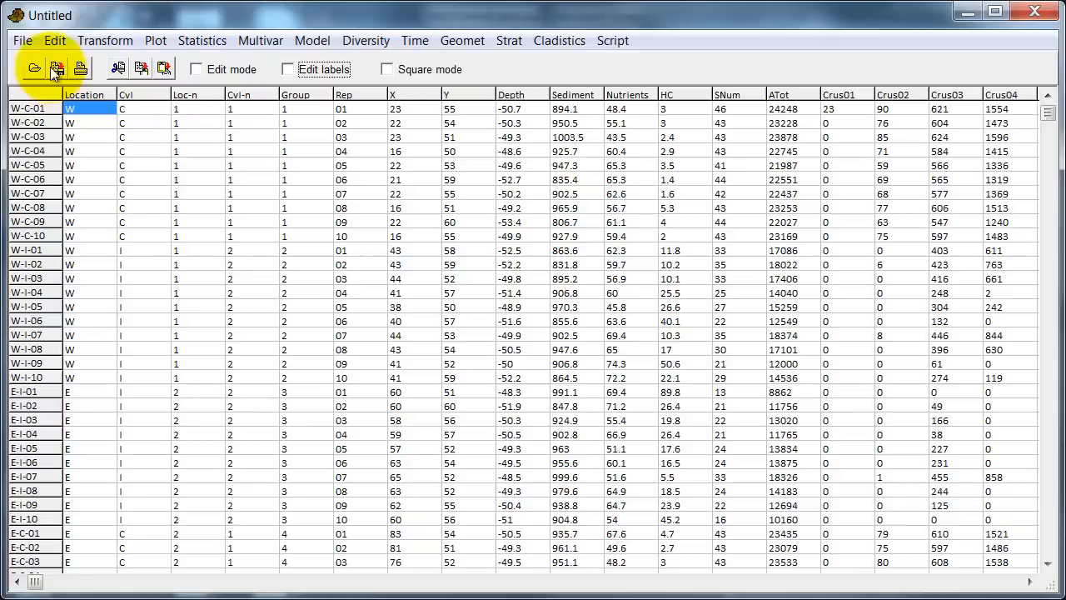
# Save the imported table as CvI.dat in PAST format, confirming replacement of the existing file
pyautogui.click(23, 40)
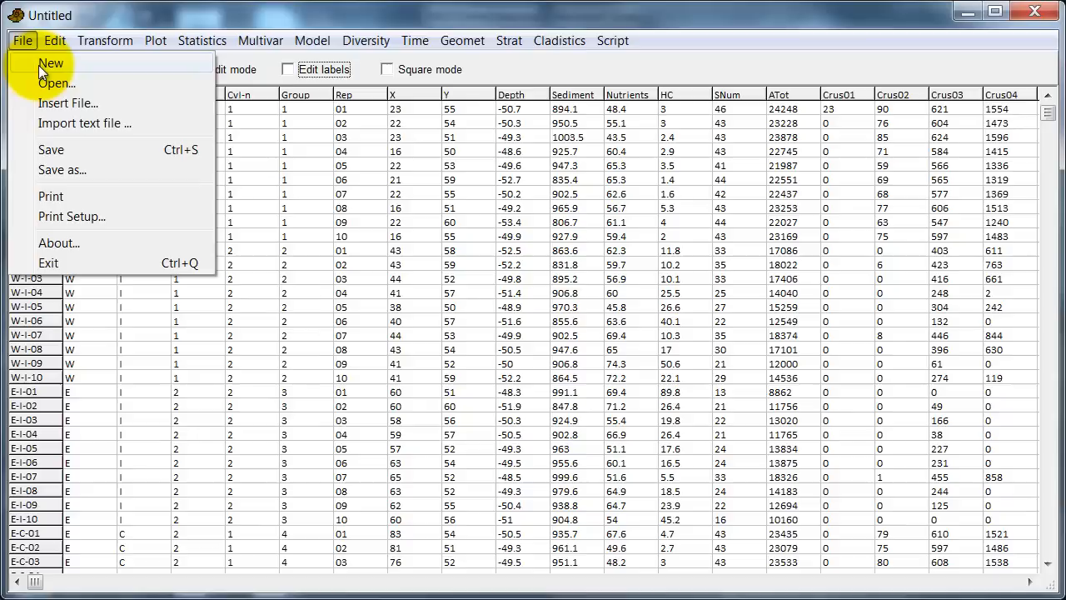
pyautogui.moveTo(74, 170)
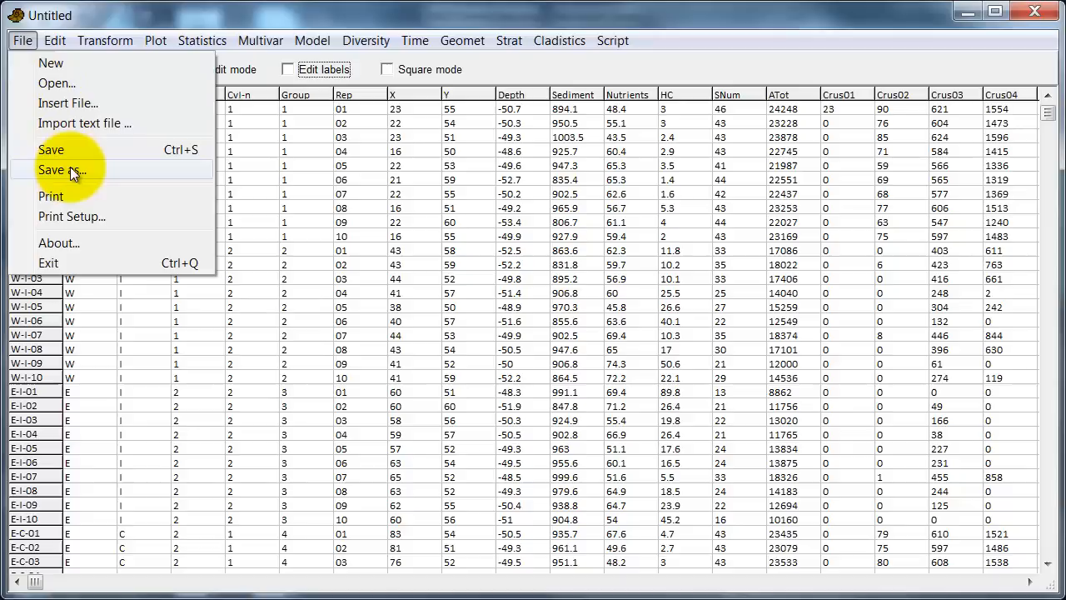
pyautogui.click(64, 170)
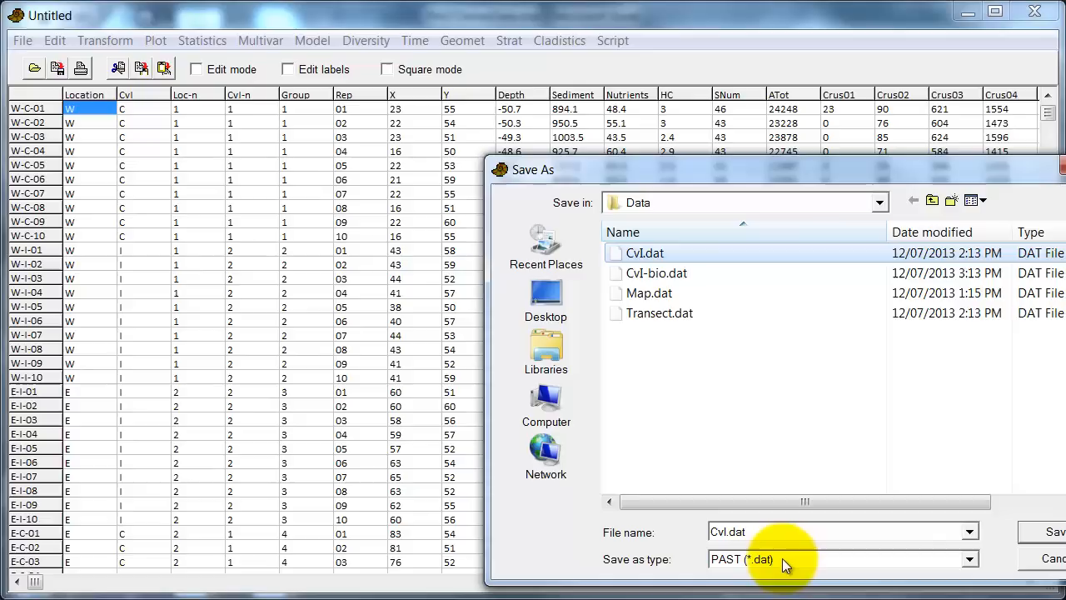
pyautogui.click(1053, 531)
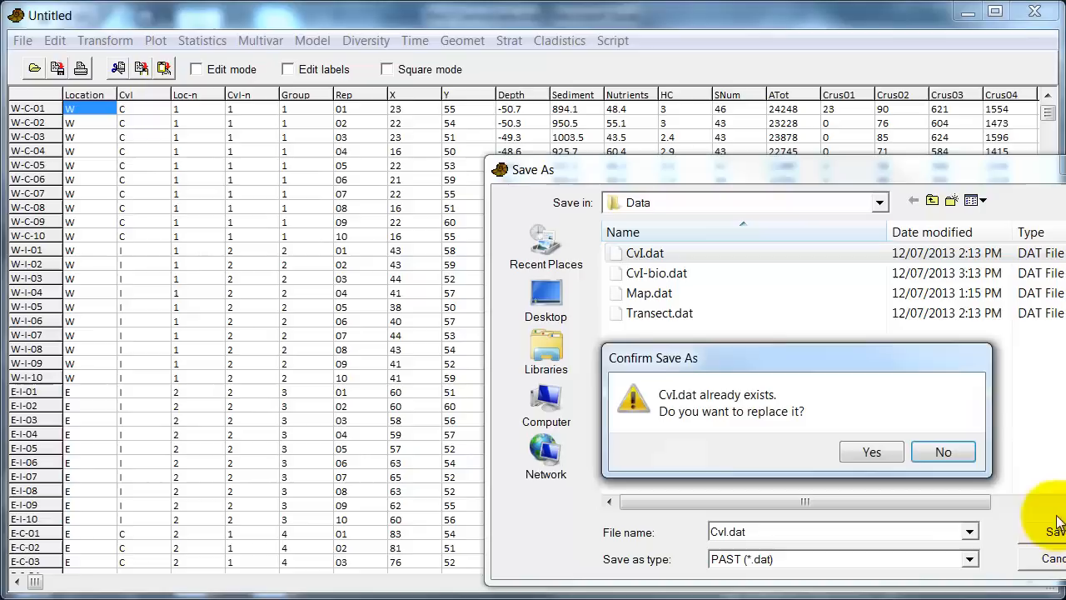
pyautogui.click(54, 40)
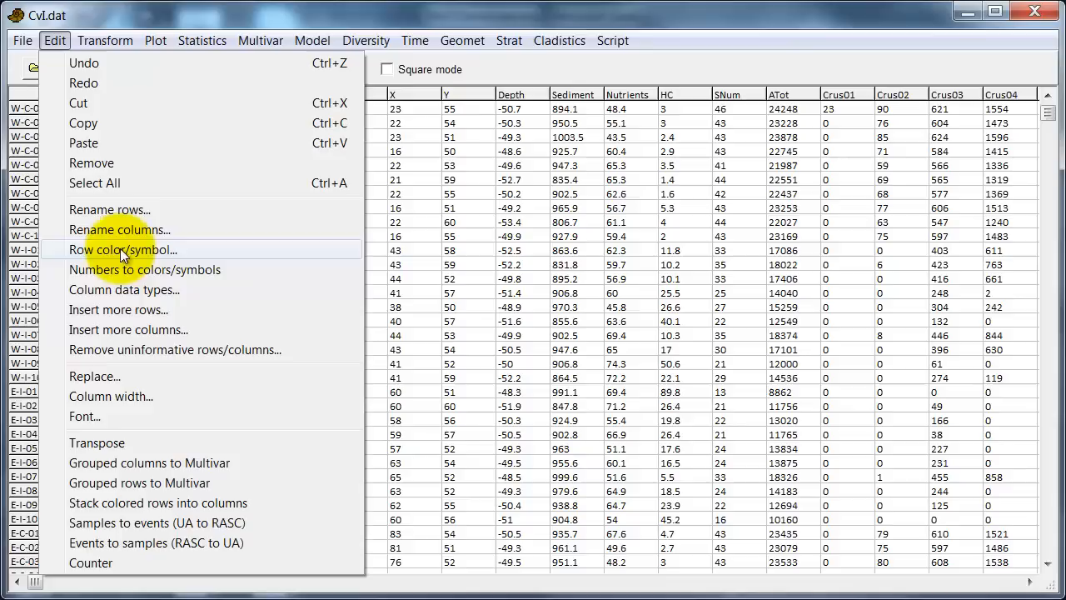
# Tag rows by group via Row color/symbol: W-I red, E-I blue, E-C green, W-C plain
pyautogui.click(123, 249)
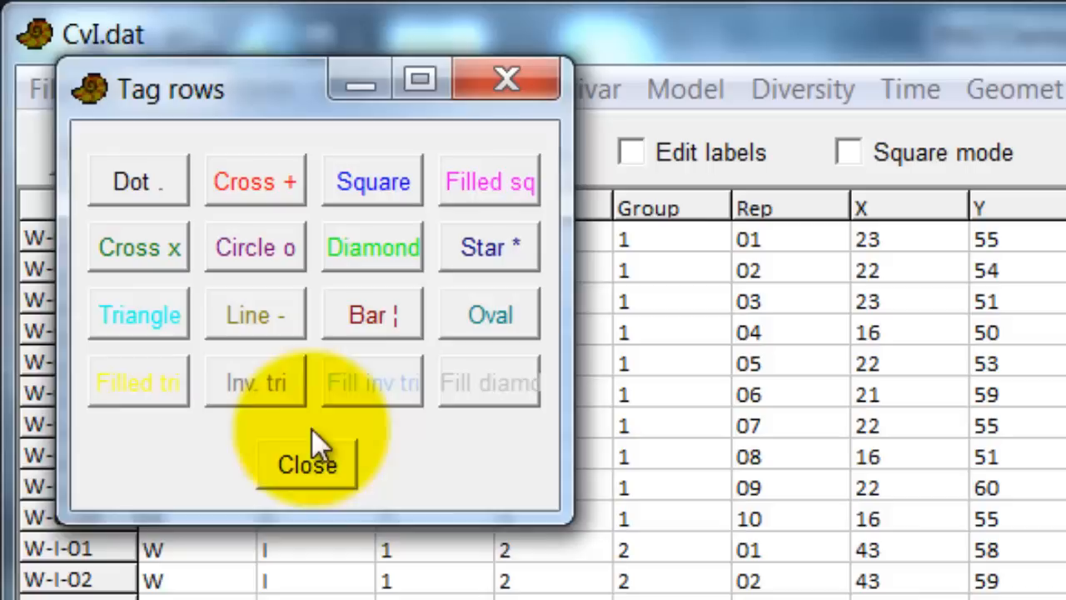
pyautogui.click(307, 463)
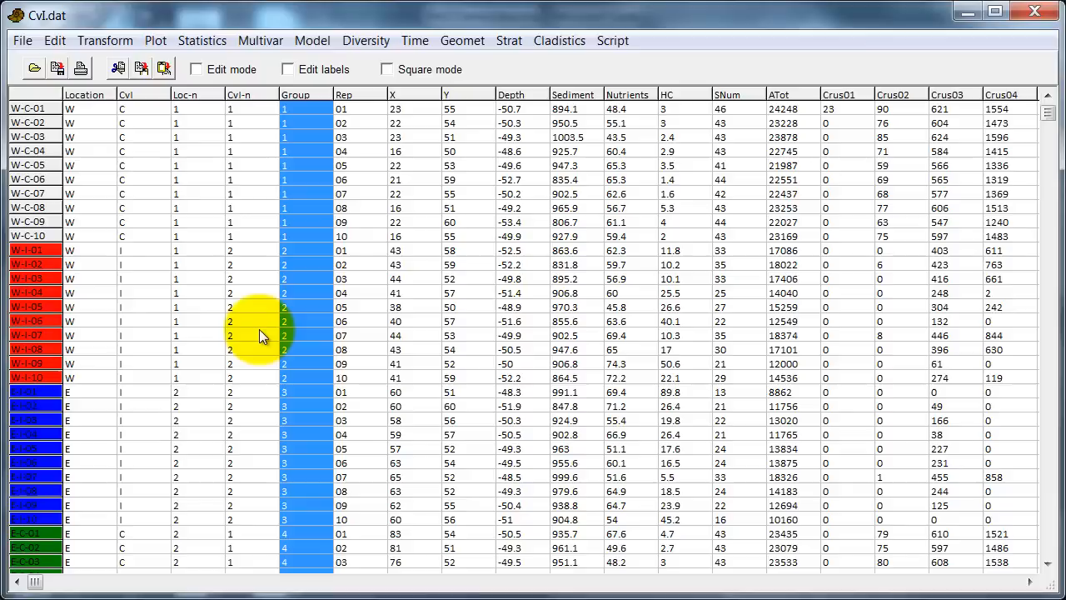
# Review the Edit menu options, then save the colour-coded table over CvI.dat
pyautogui.click(53, 40)
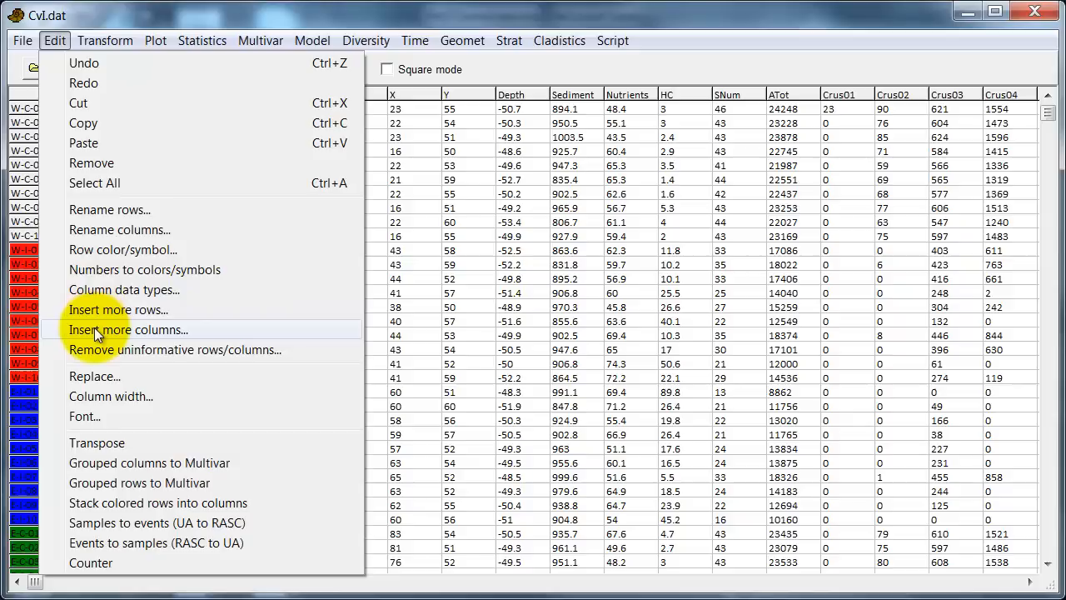
pyautogui.click(173, 349)
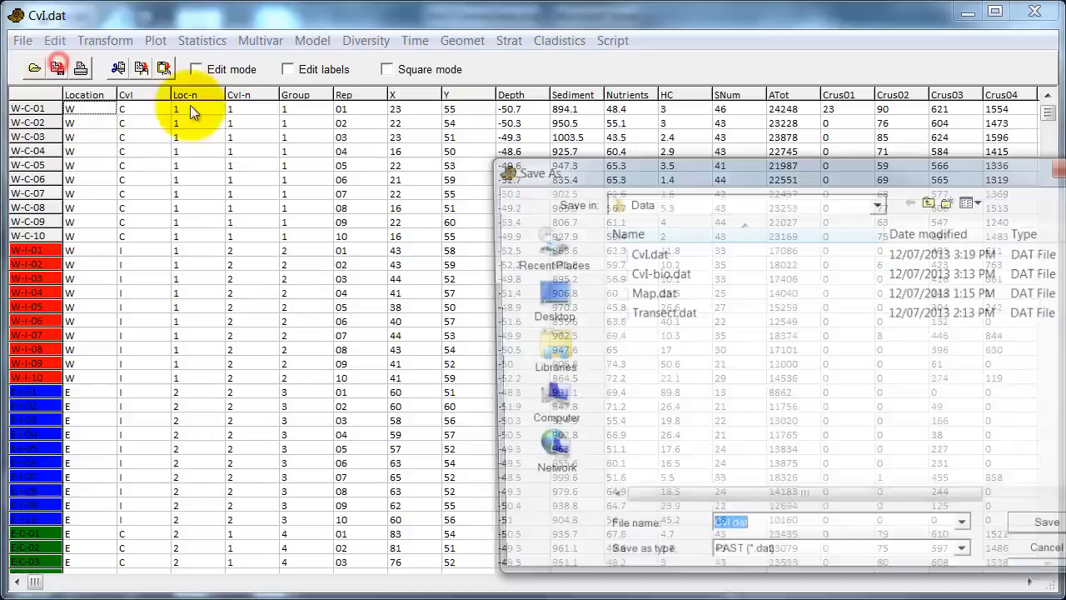
pyautogui.click(54, 40)
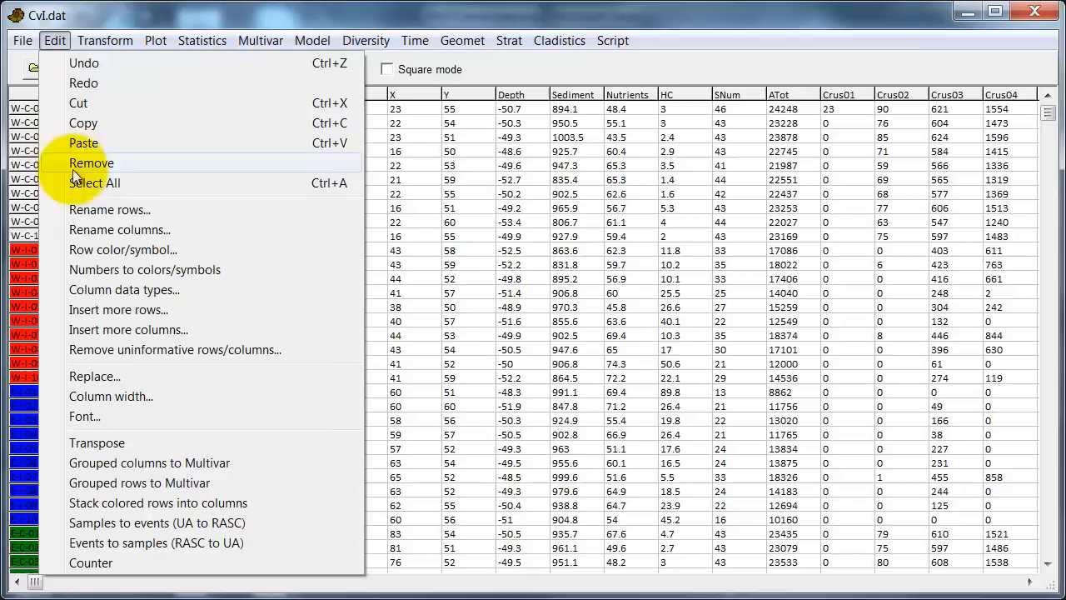
pyautogui.moveTo(96, 443)
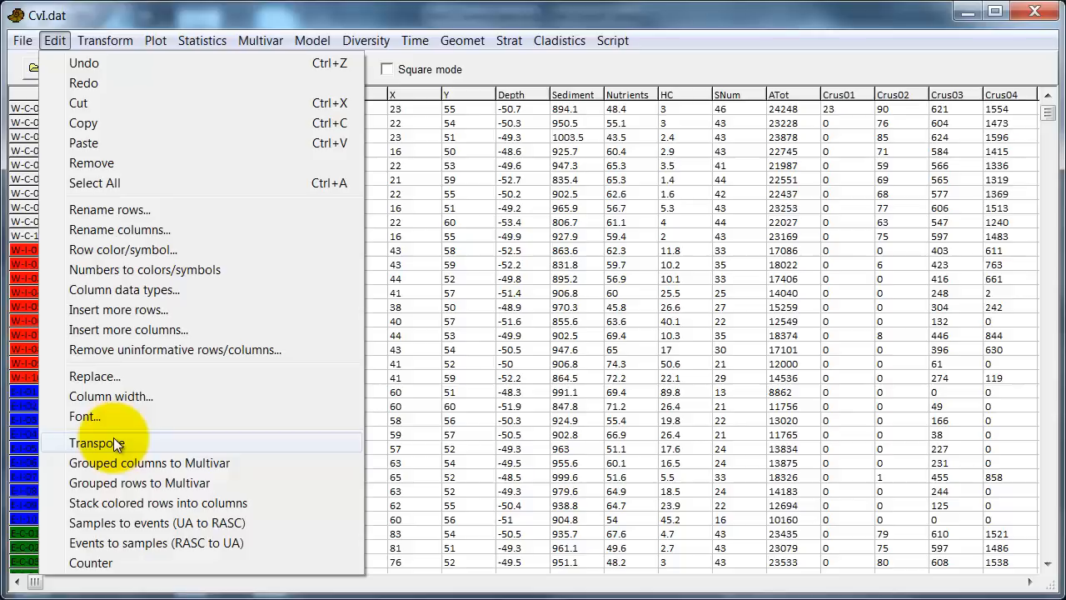
pyautogui.moveTo(116, 503)
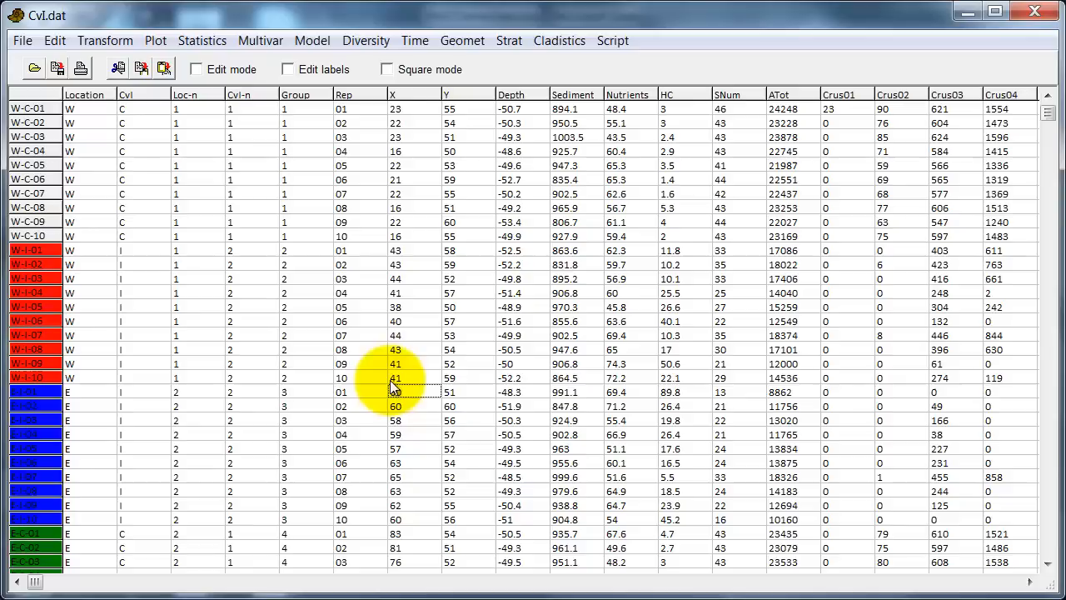
# Fill the remaining columns with coordinates, environmental measurements and species counts from Excel
pyautogui.click(201, 40)
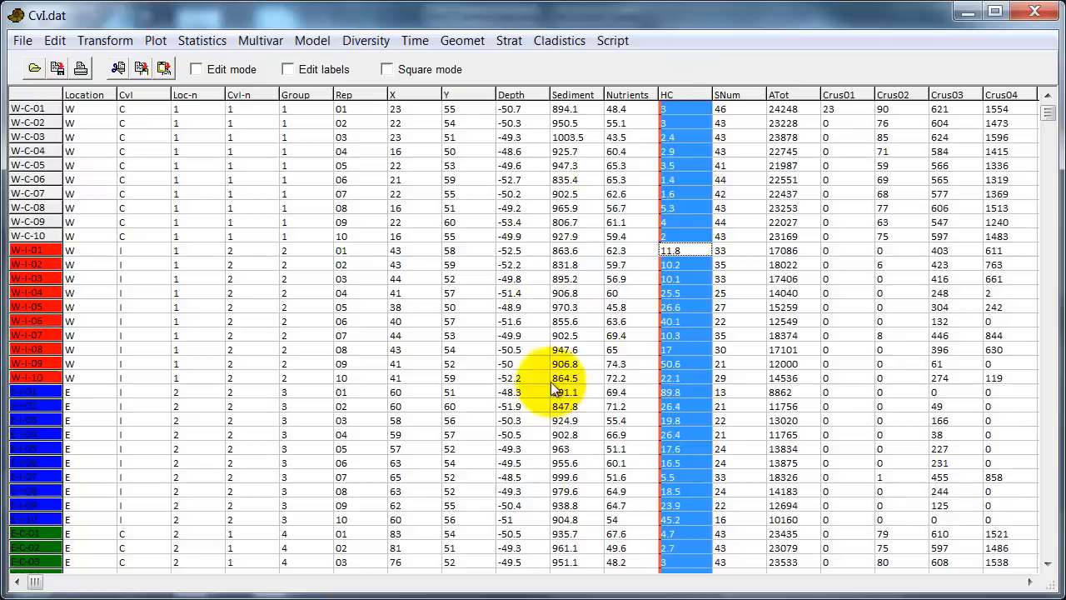
pyautogui.moveTo(163, 508)
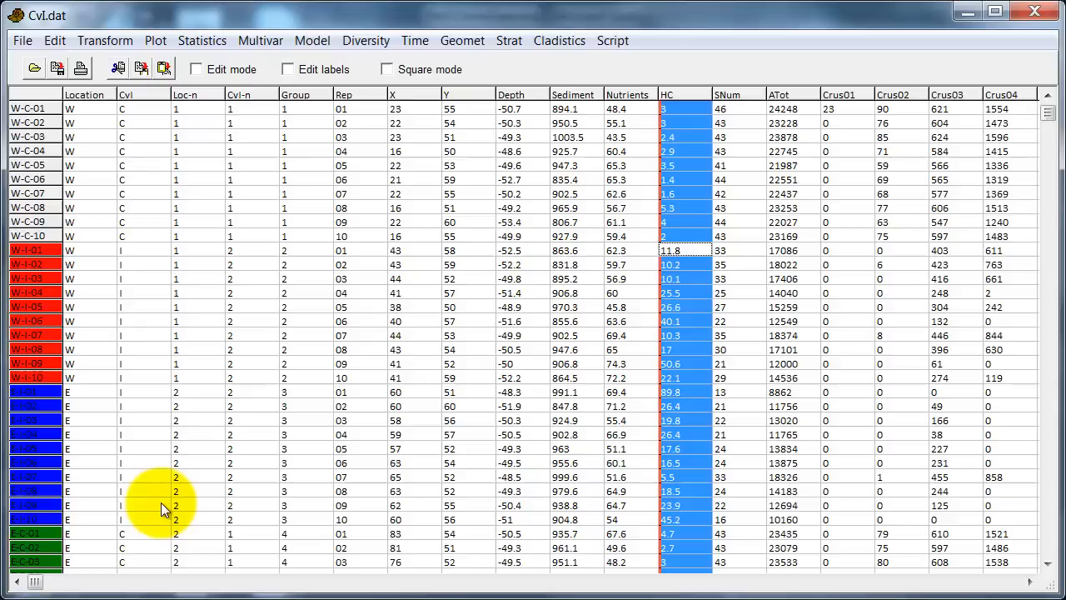
pyautogui.click(54, 40)
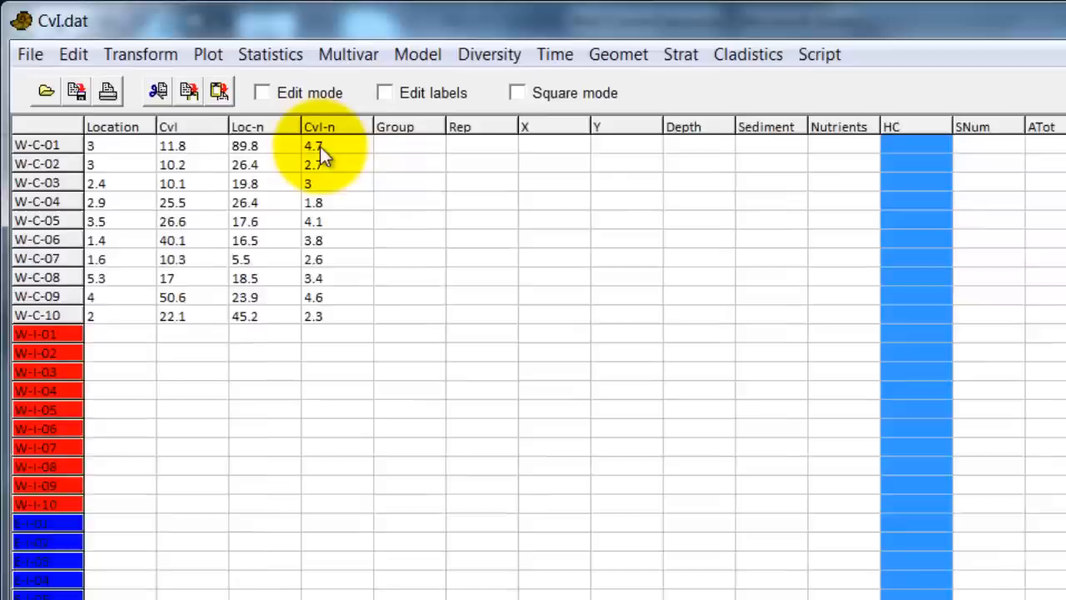
pyautogui.click(53, 40)
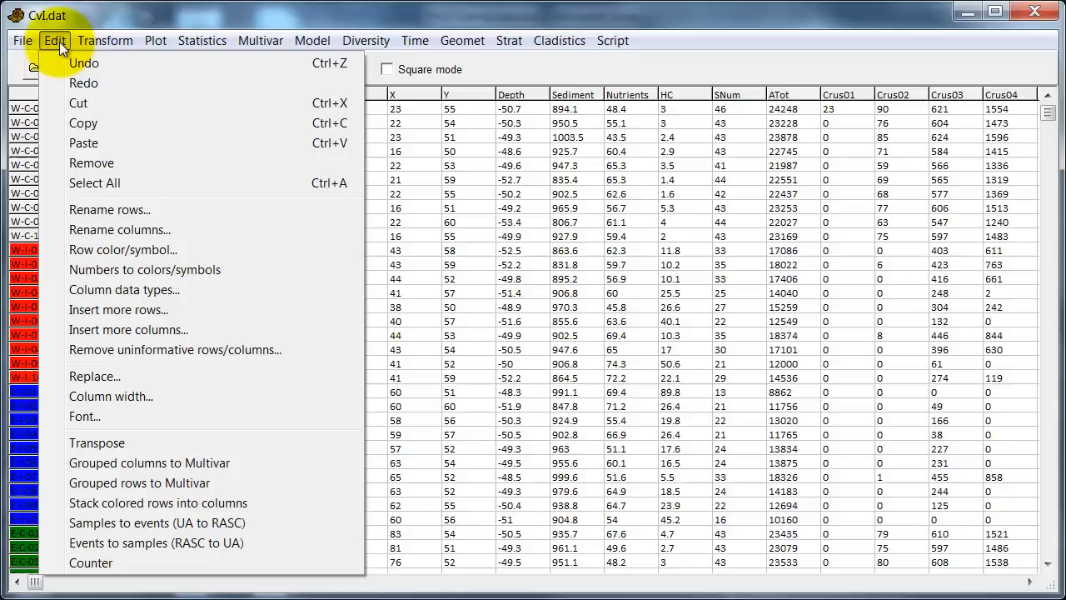
# Paste the site code columns (Location, Cvl, Loc-n, Cvl-n, Group, Rep) into the start of the table
pyautogui.click(107, 42)
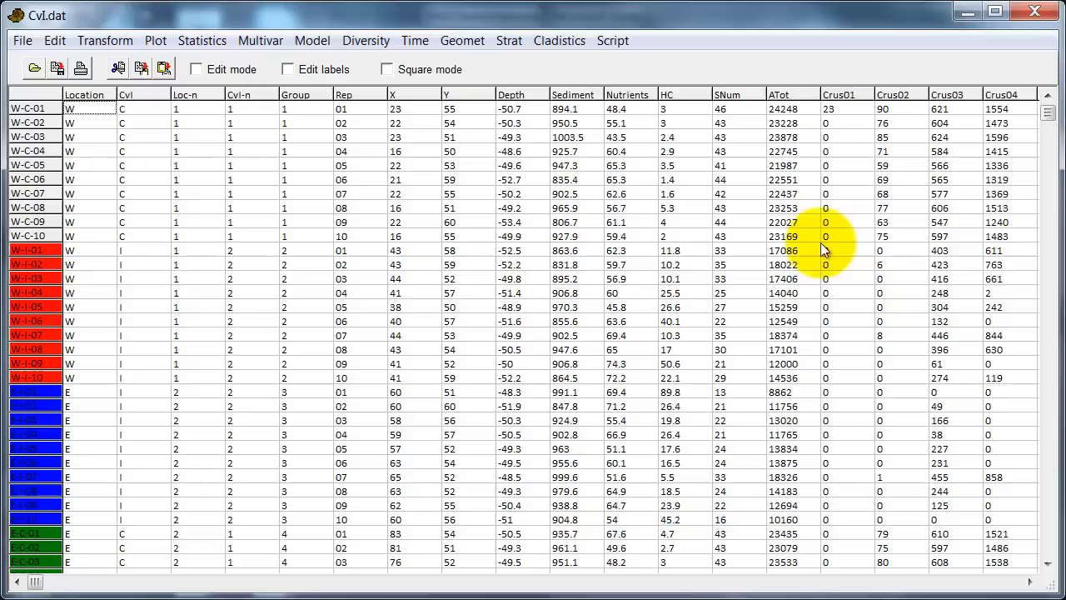
pyautogui.click(103, 40)
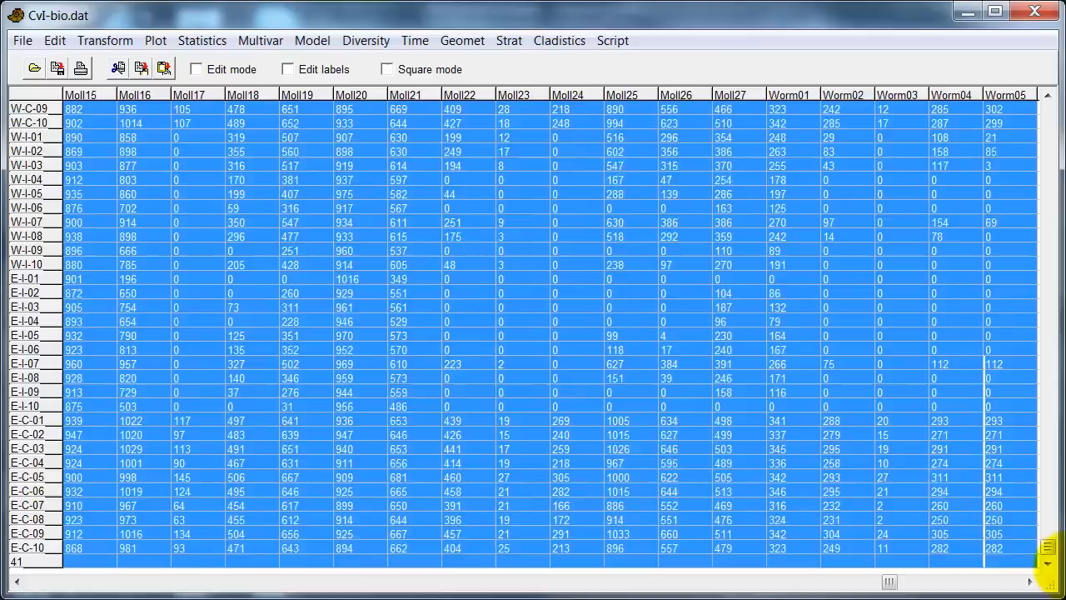
pyautogui.click(105, 40)
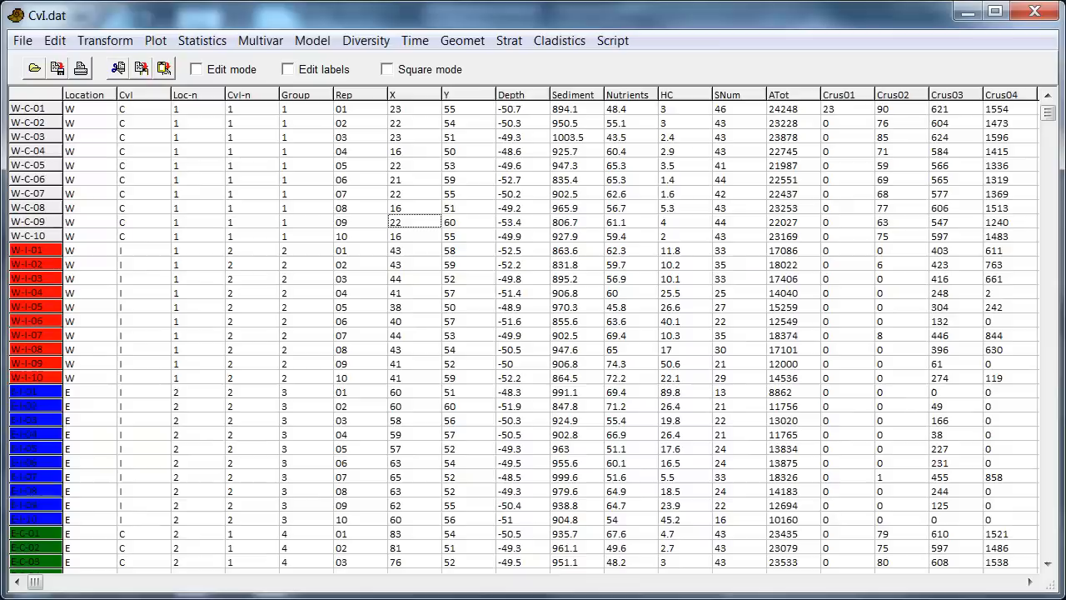
pyautogui.click(105, 40)
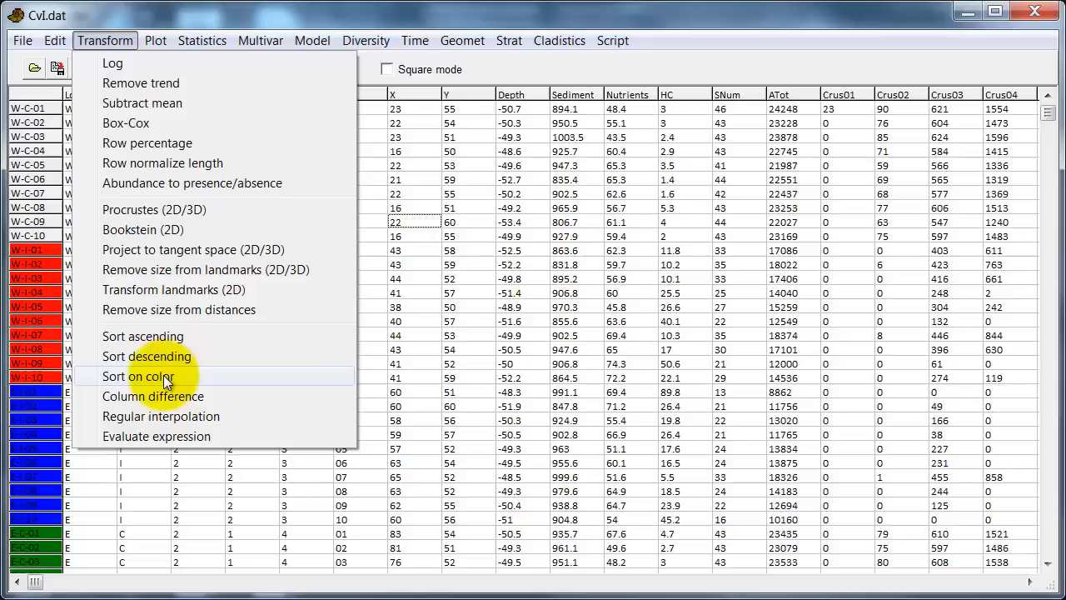
pyautogui.moveTo(160, 437)
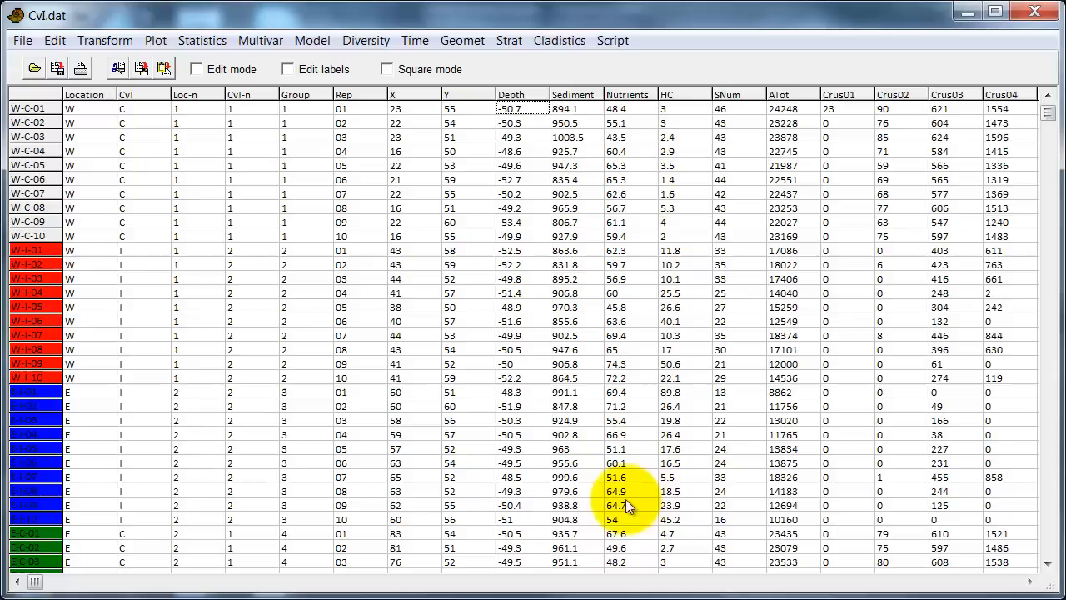
pyautogui.scroll(-3)
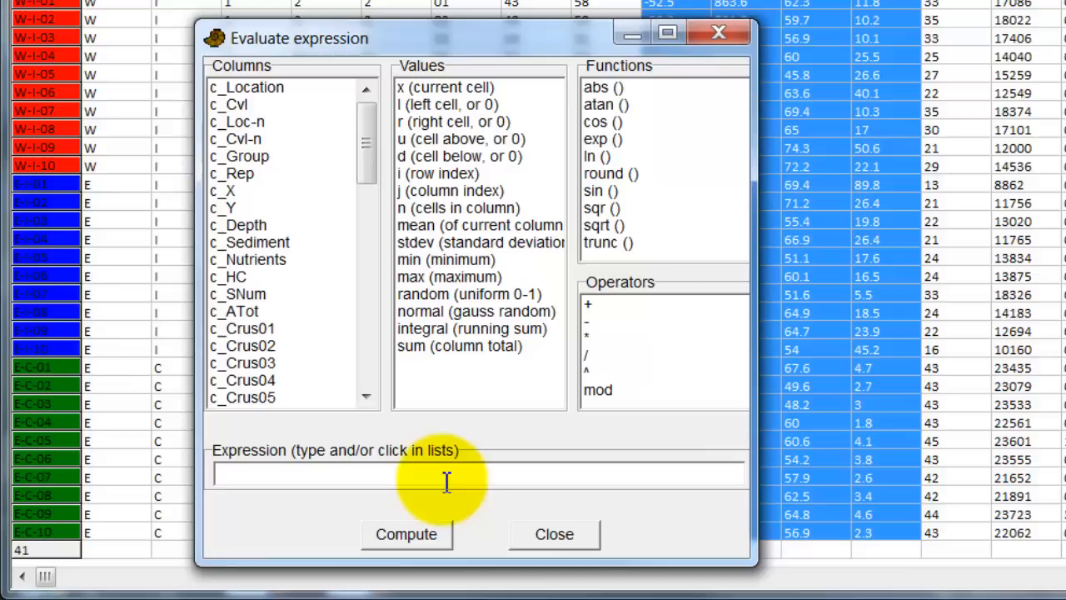
# Compute (x-mean)/stdev on the Depth, Sediment, Nutrients and HC columns to standardize them
pyautogui.write('(x-mean)/stdev')
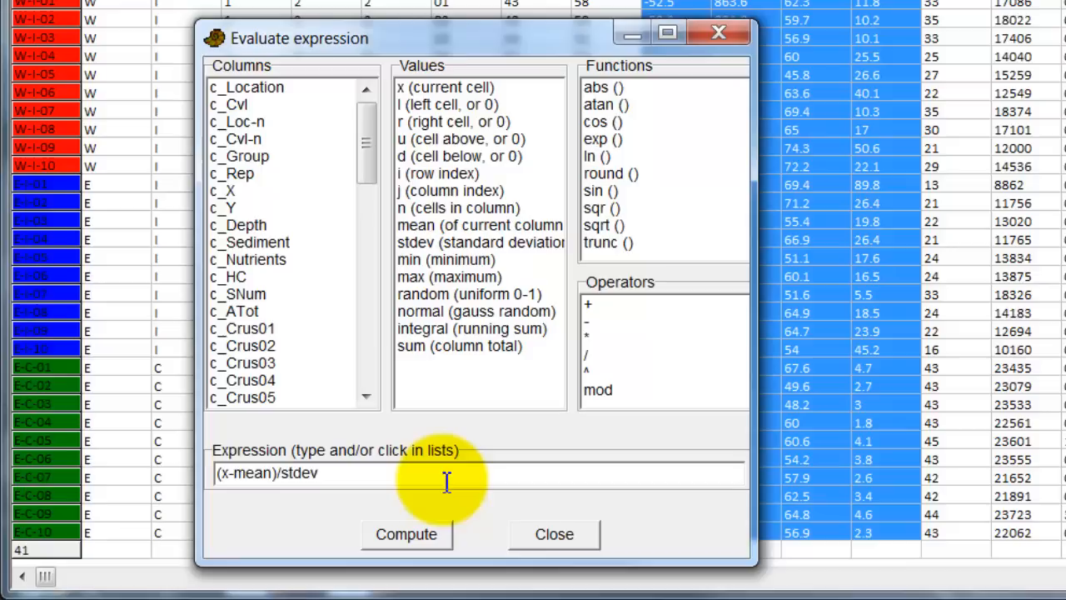
pyautogui.moveTo(417, 233)
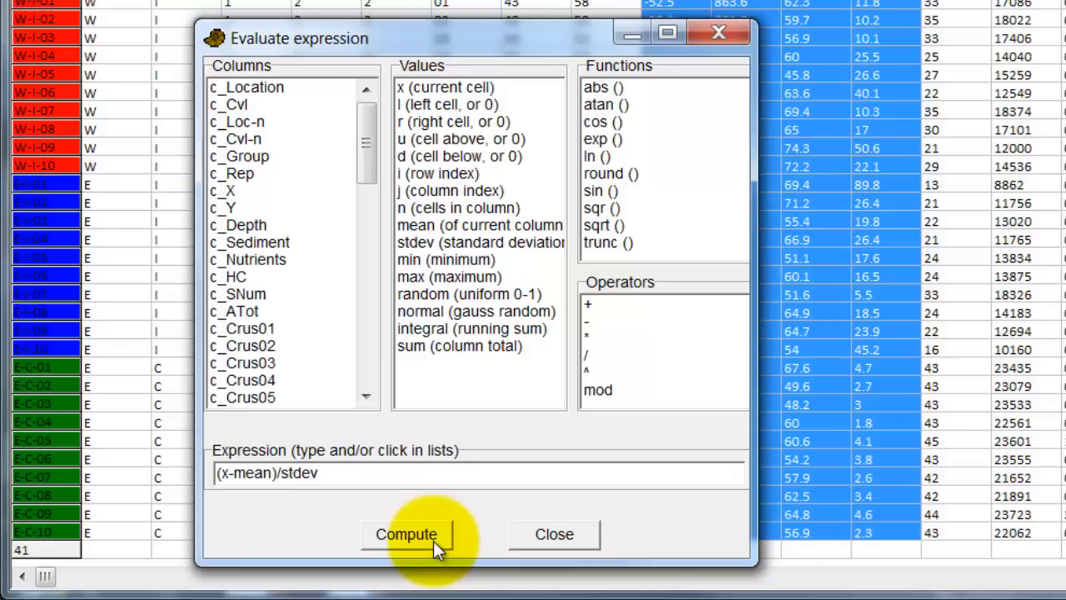
pyautogui.click(407, 533)
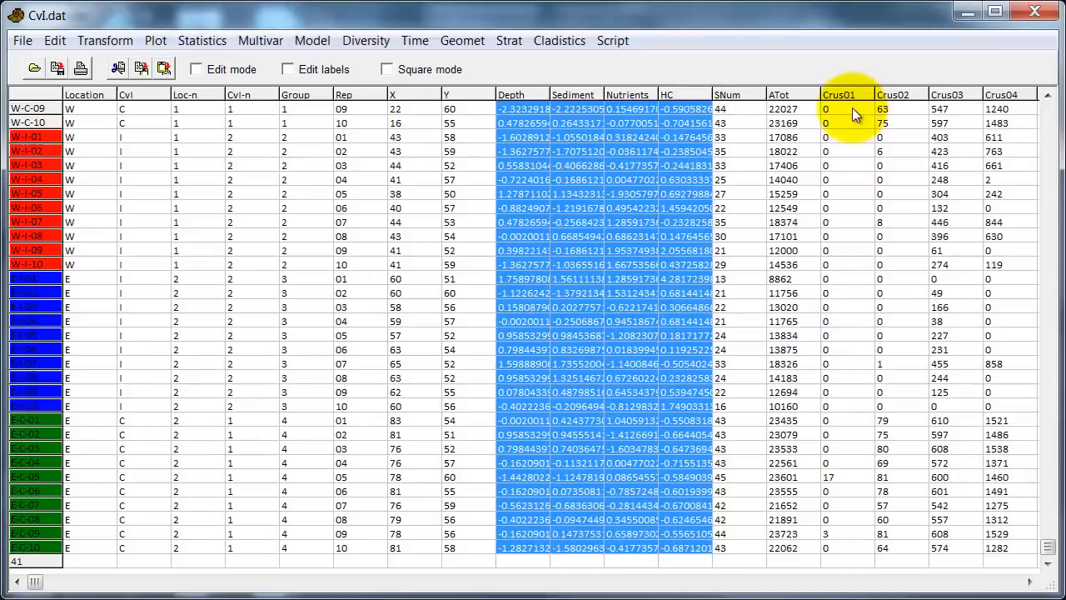
pyautogui.hscroll(3)
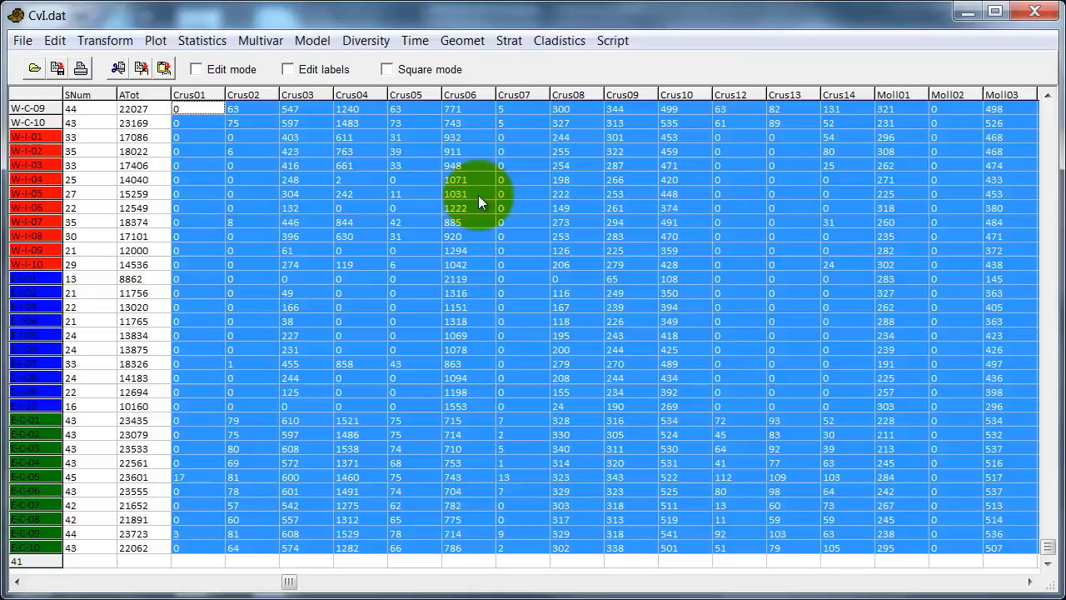
pyautogui.moveTo(283, 340)
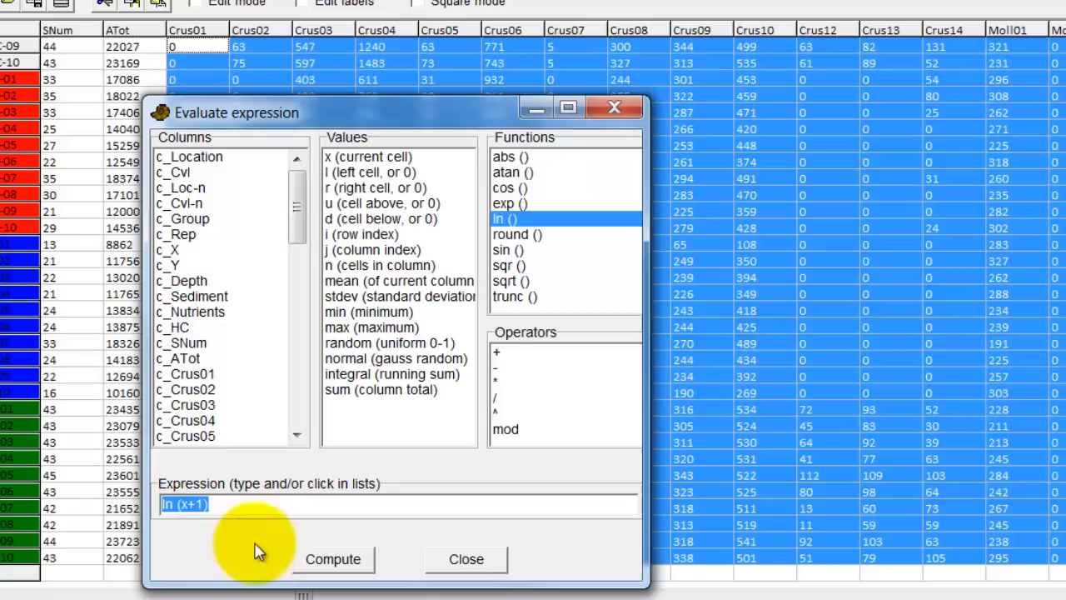
# Replace the ln(x+1) expression with sqrt(x) for the species count columns
pyautogui.click(509, 280)
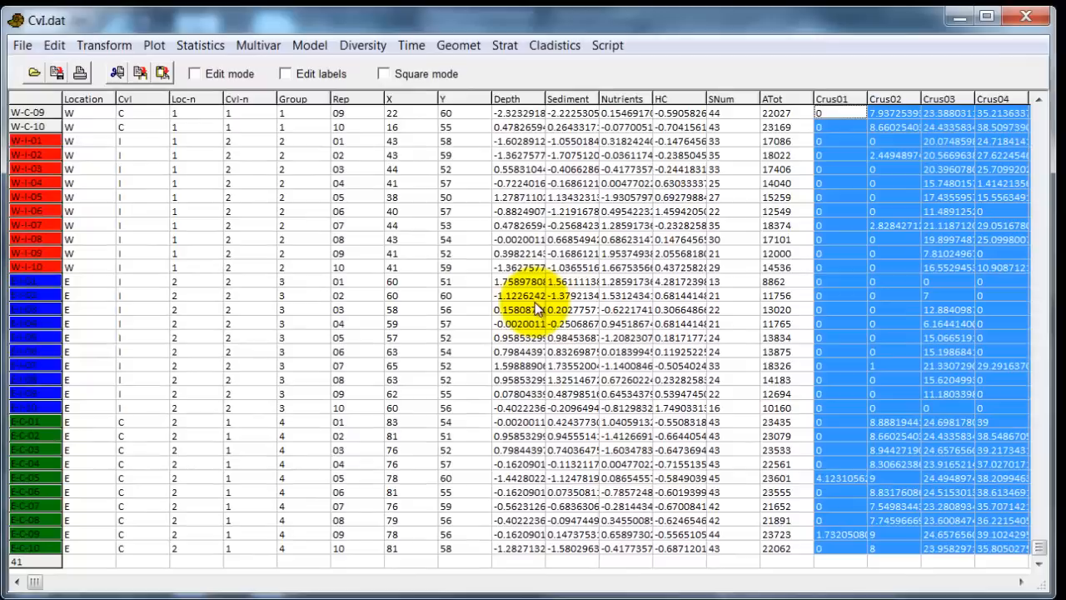
pyautogui.moveTo(740, 320)
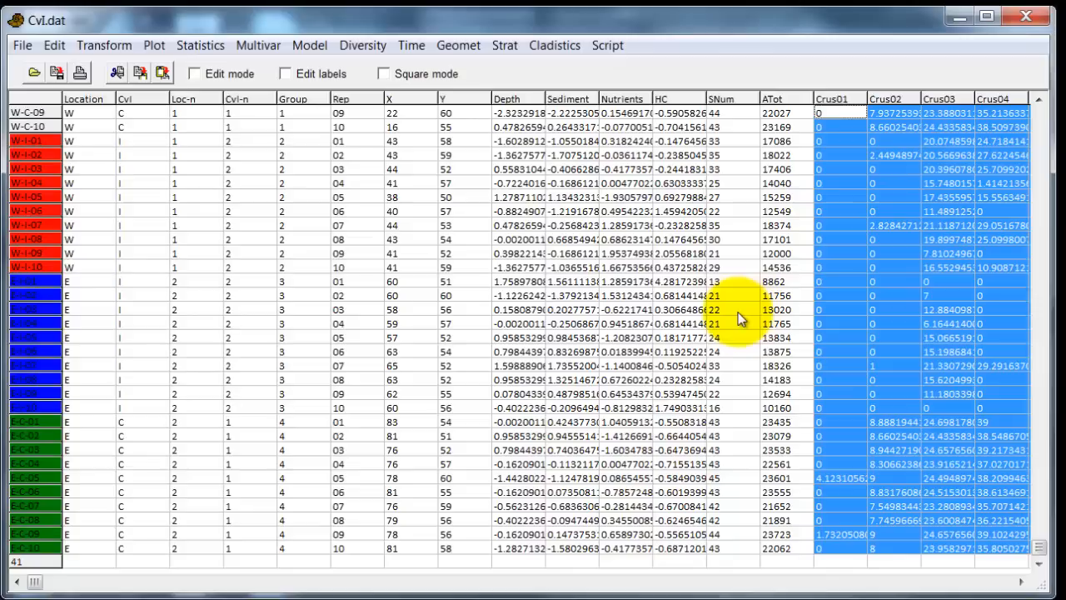
pyautogui.moveTo(22, 45)
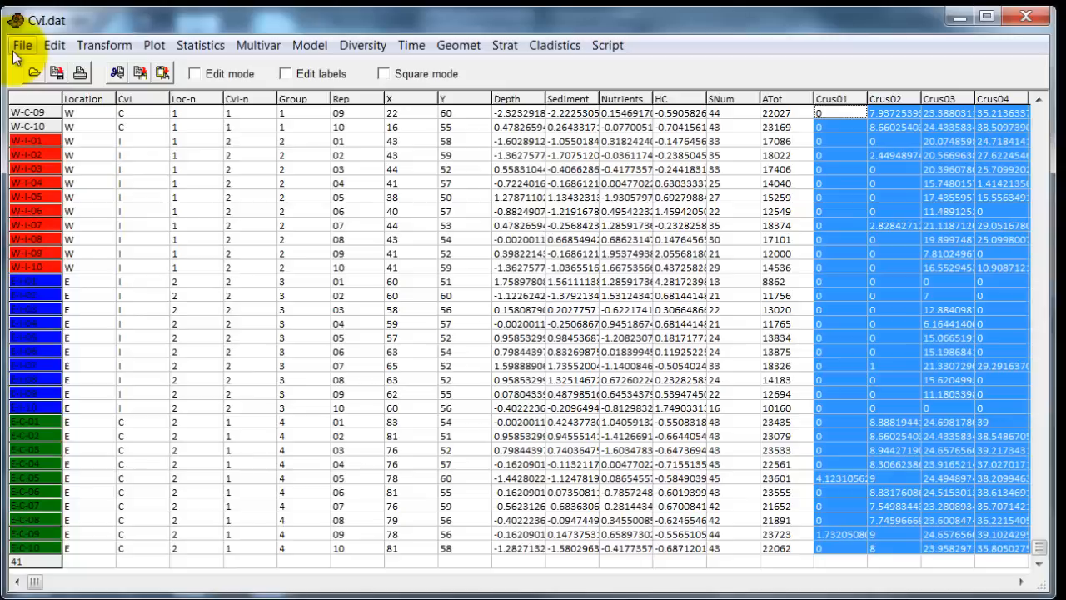
# Save the transformed table under the new name Cvl-transf.dat
pyautogui.click(21, 45)
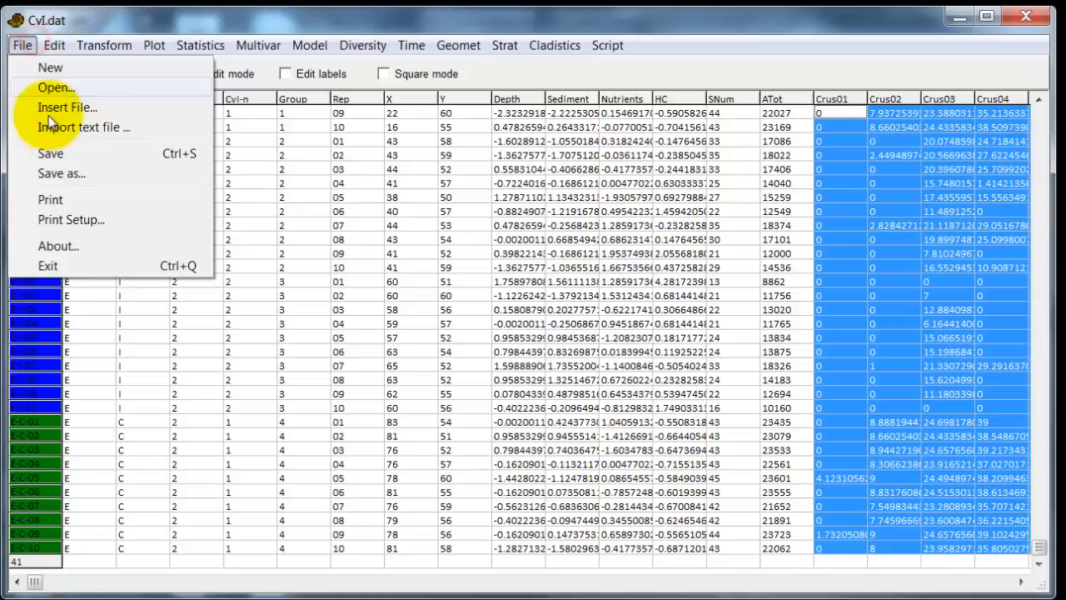
pyautogui.click(61, 173)
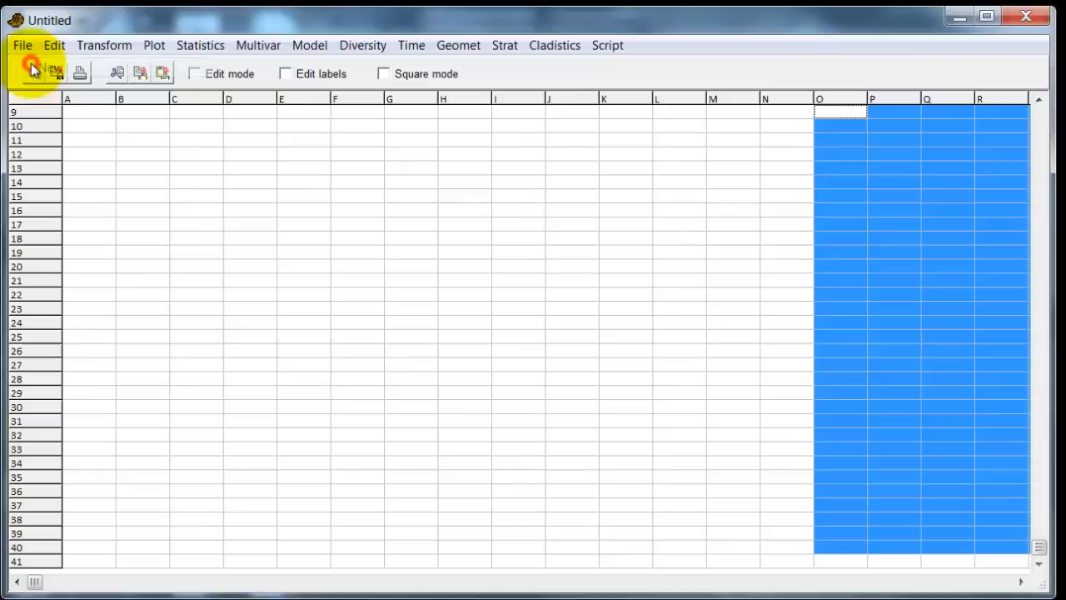
pyautogui.click(34, 74)
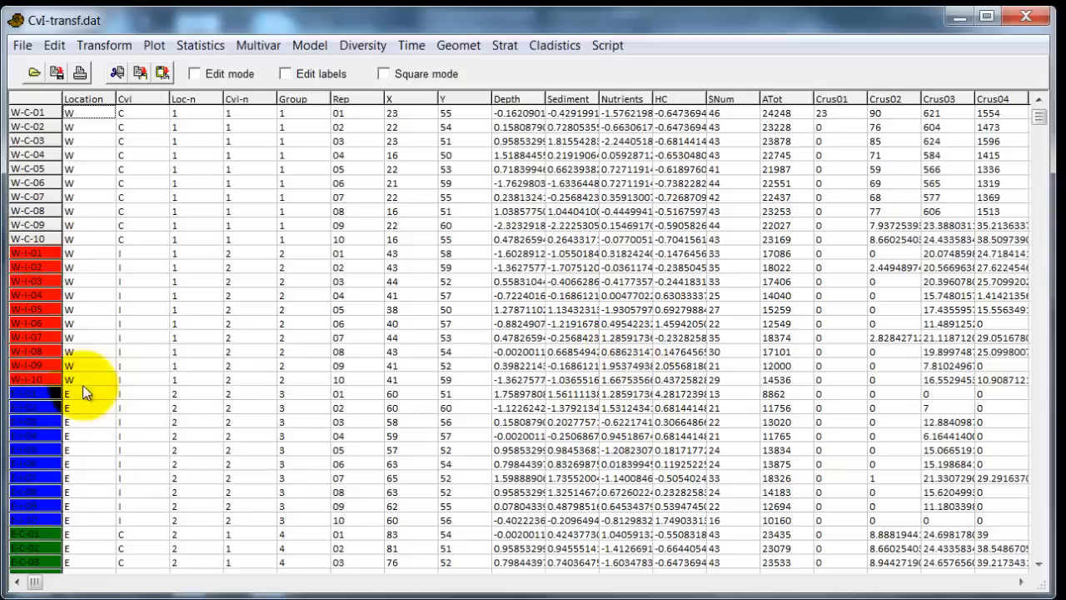